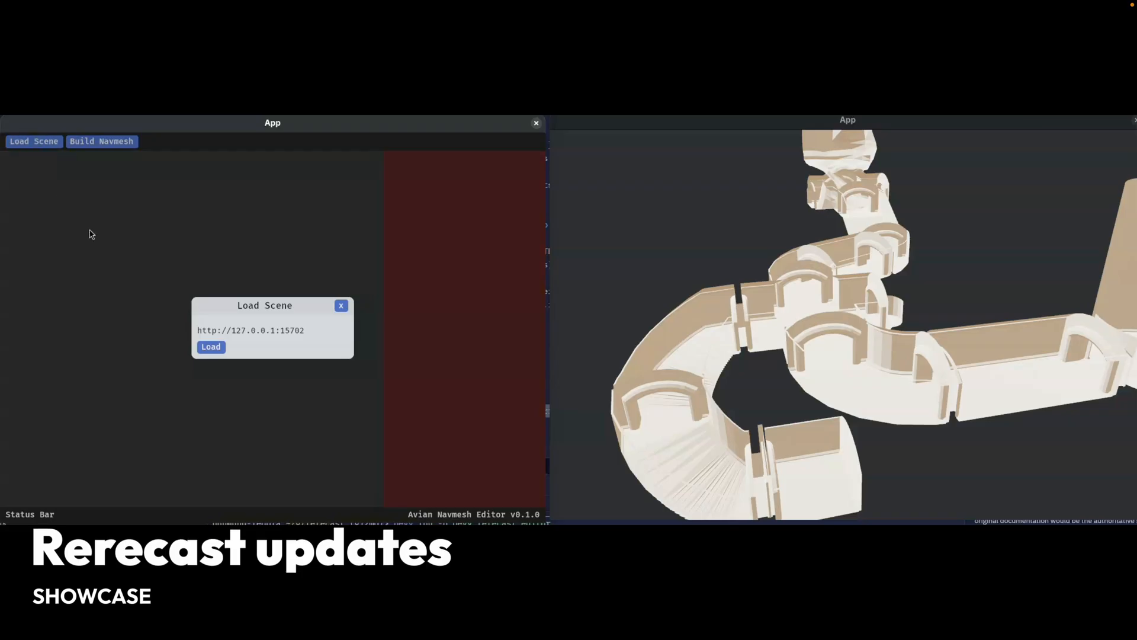
# Load the winding corridor level from the local server and orbit the editor view
pyautogui.click(210, 346)
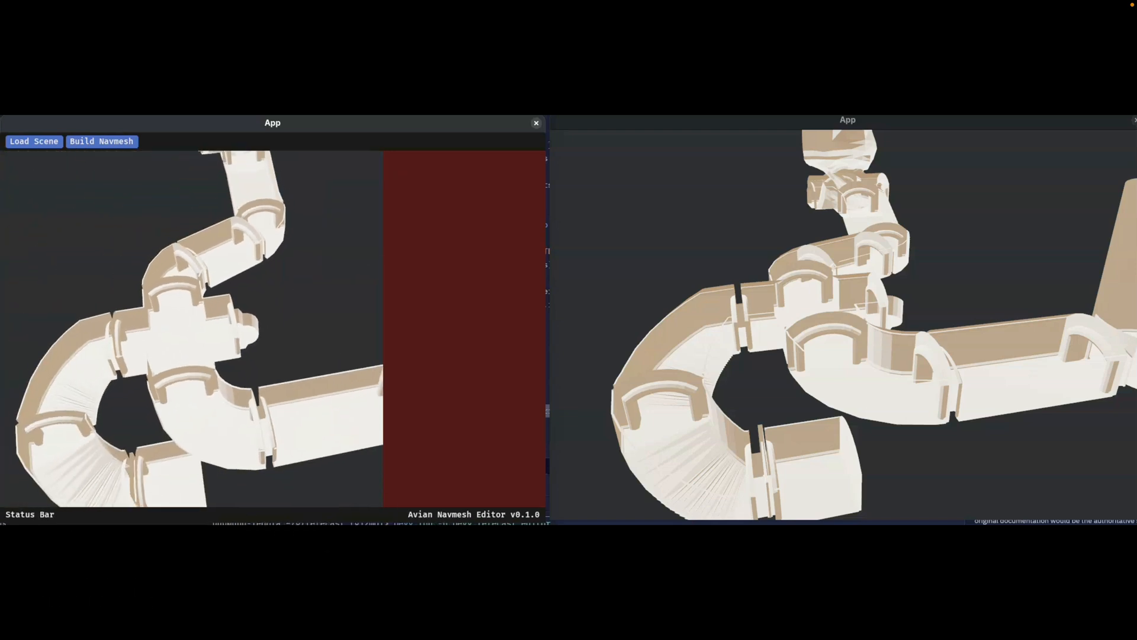
pyautogui.click(102, 141)
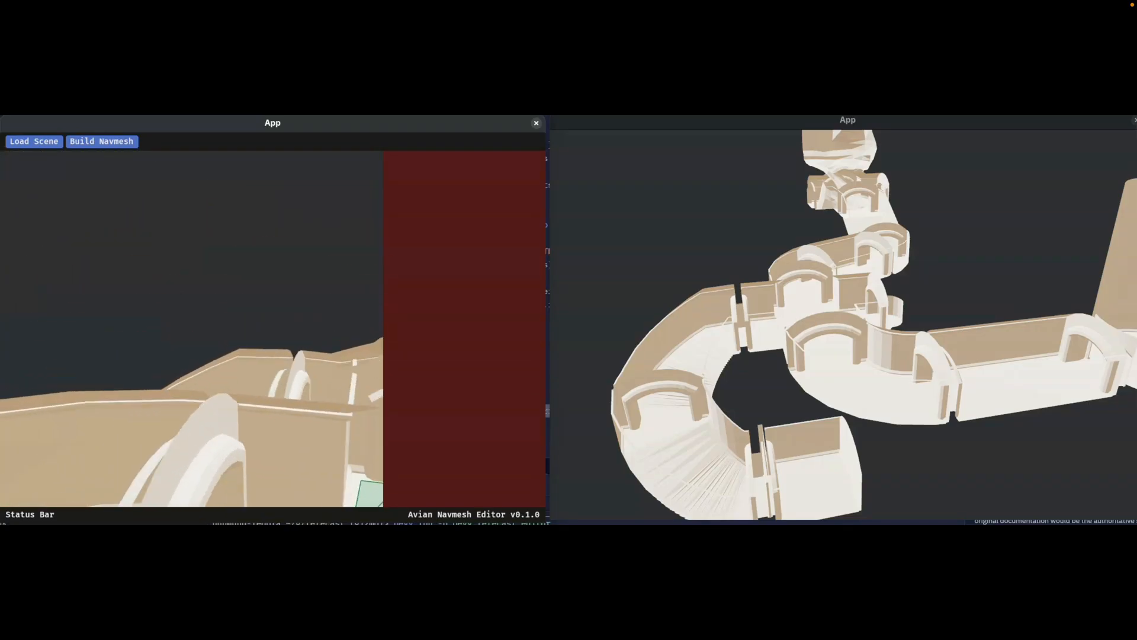
pyautogui.click(101, 141)
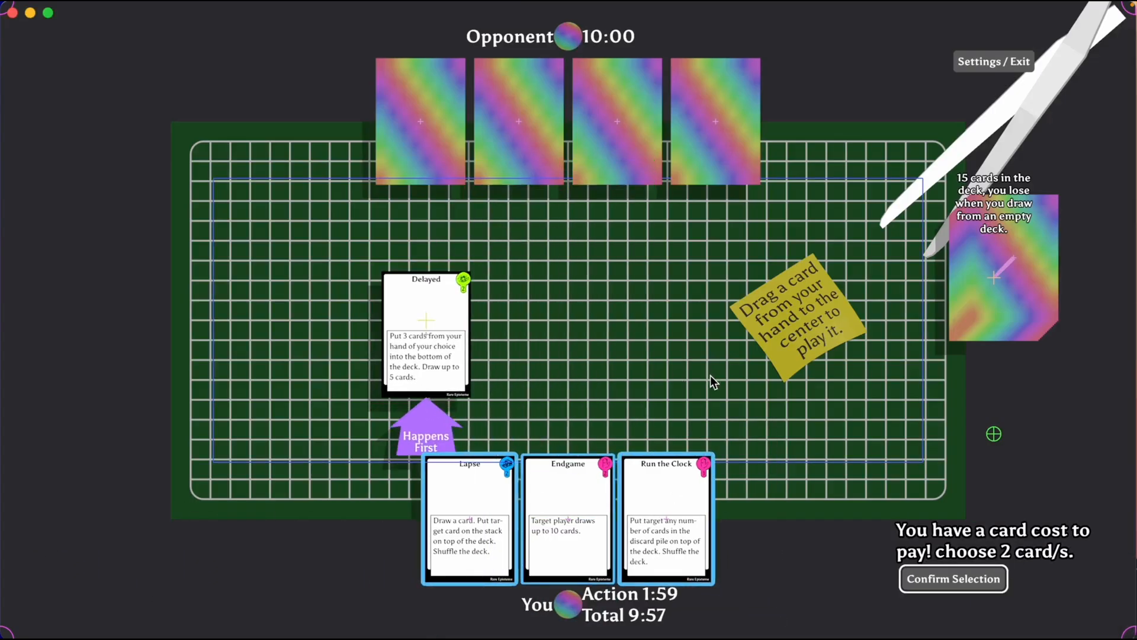
# Play a card in the match, then scroll the MegaFactory Tycoon Steam store page
pyautogui.click(952, 578)
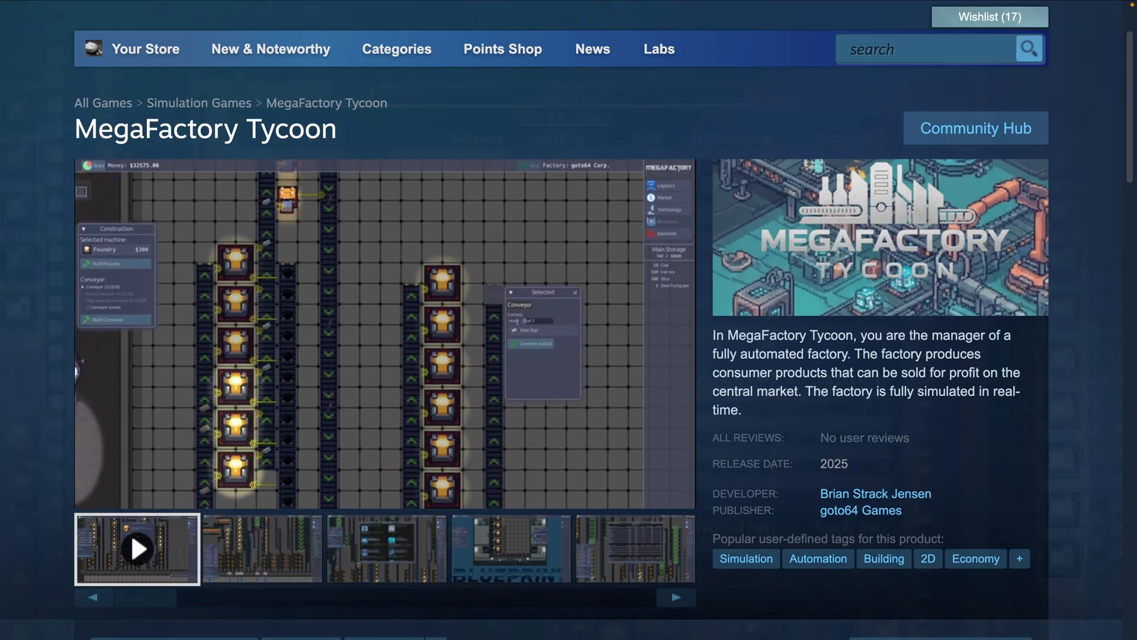
pyautogui.scroll(-3)
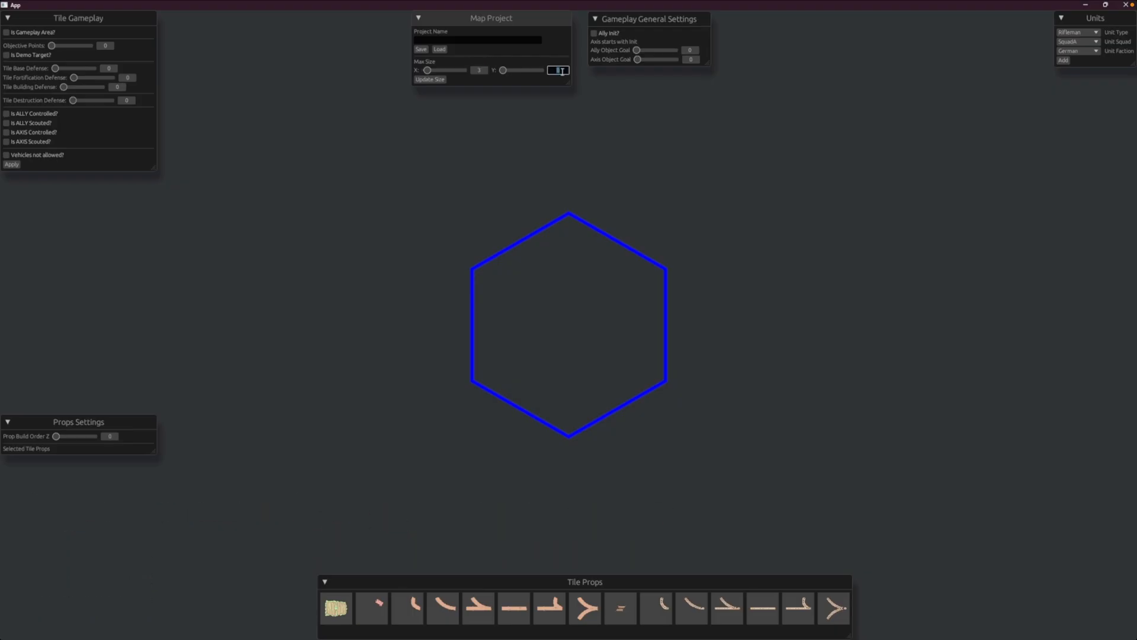
# Apply a 3 by 3 map size with Update Size and select centre tile [2, 2]
pyautogui.click(429, 79)
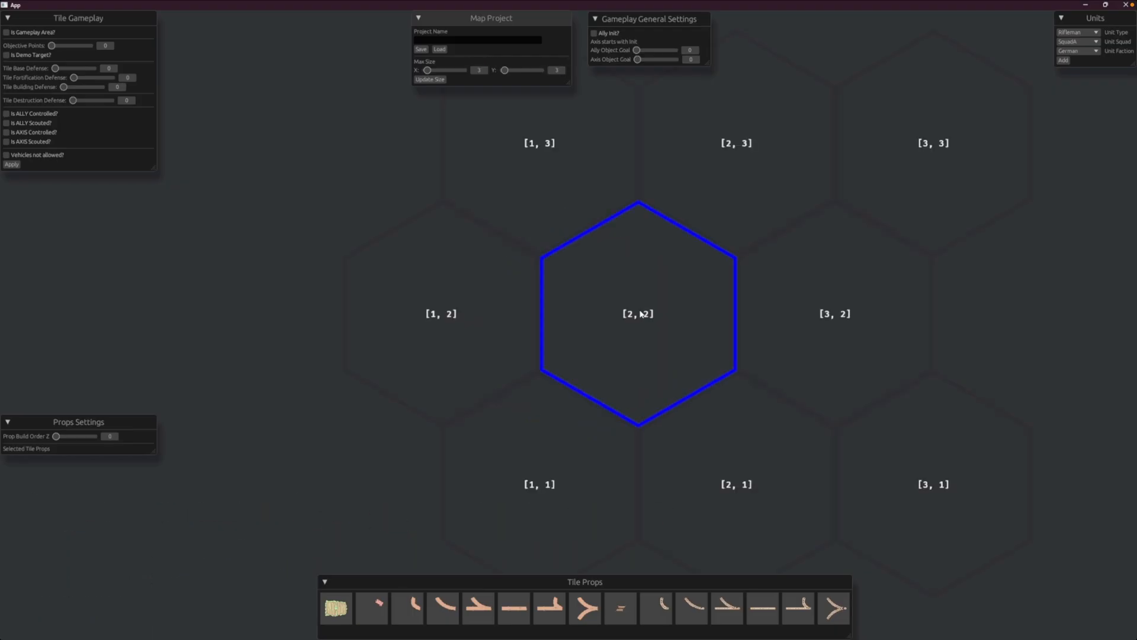
pyautogui.click(540, 484)
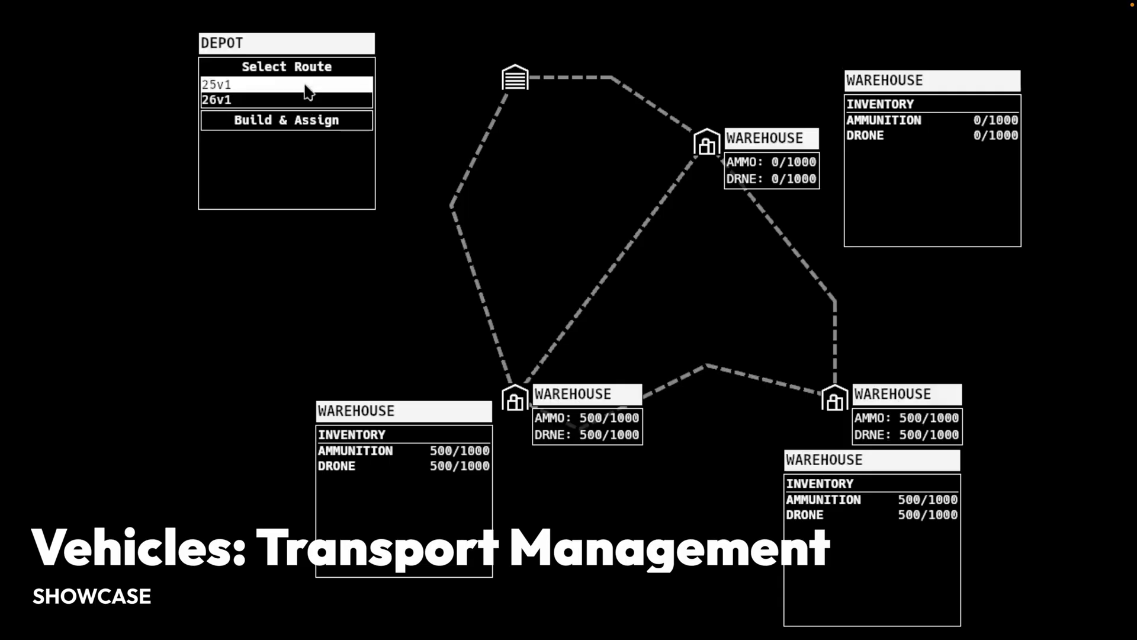
# Choose route 25v1 for the depot, then show Dark Wisps Defense's buildable structures
pyautogui.click(216, 99)
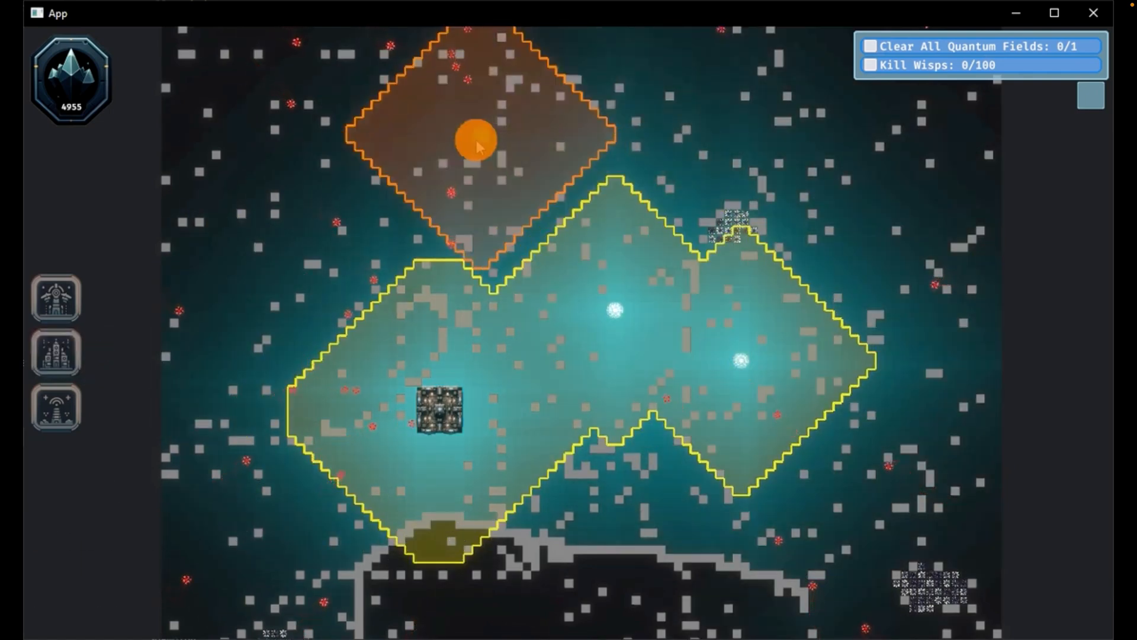
pyautogui.click(55, 352)
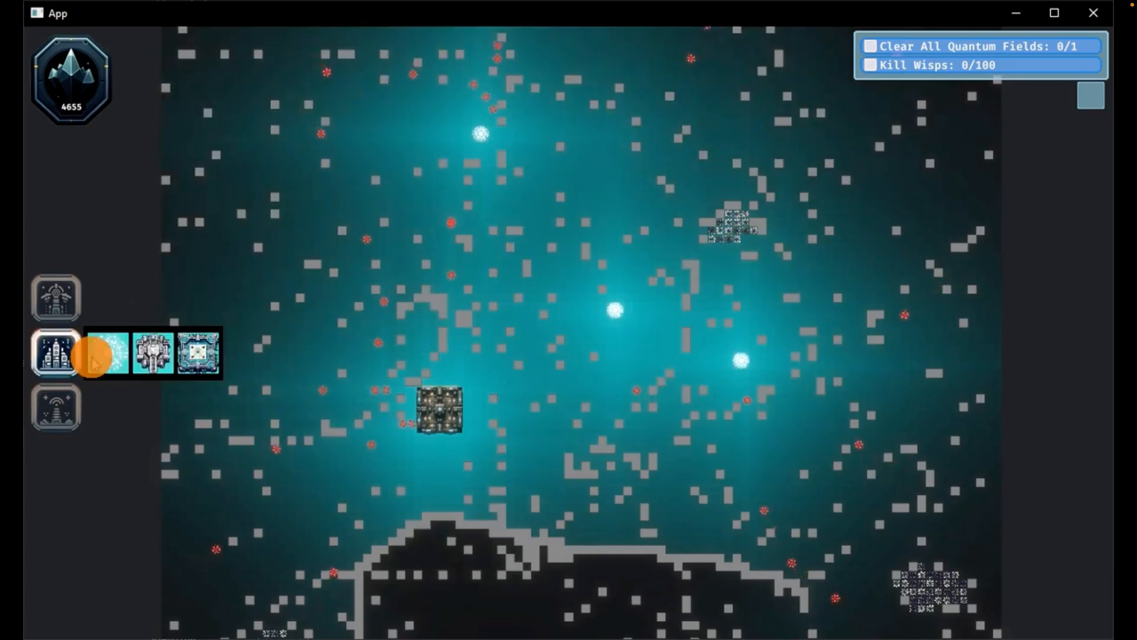